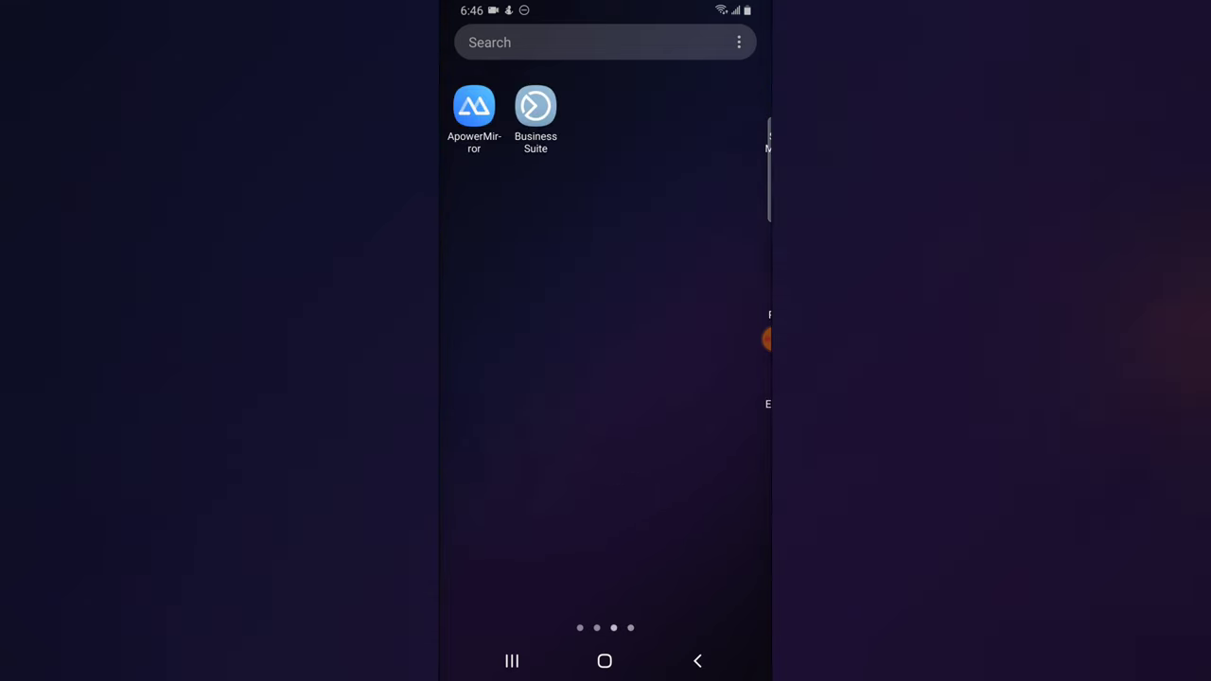
Start a new reel and load the train-game gameplay video from the gallery into the editor
click(536, 106)
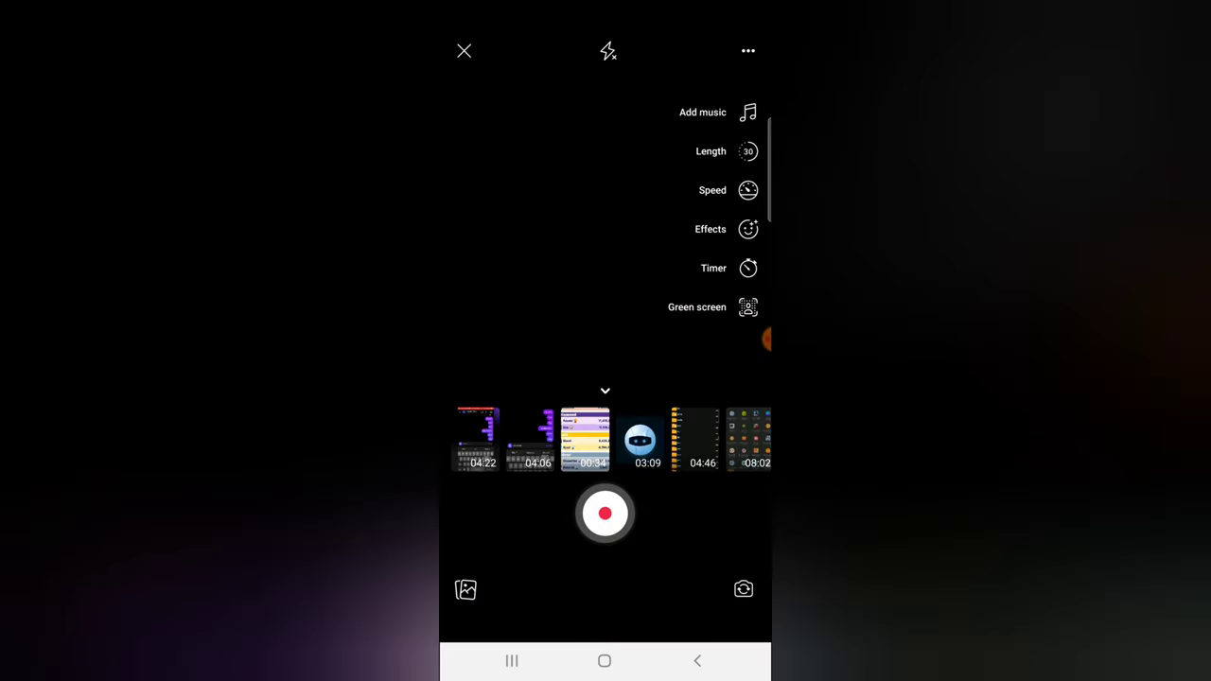
scroll(left, 3)
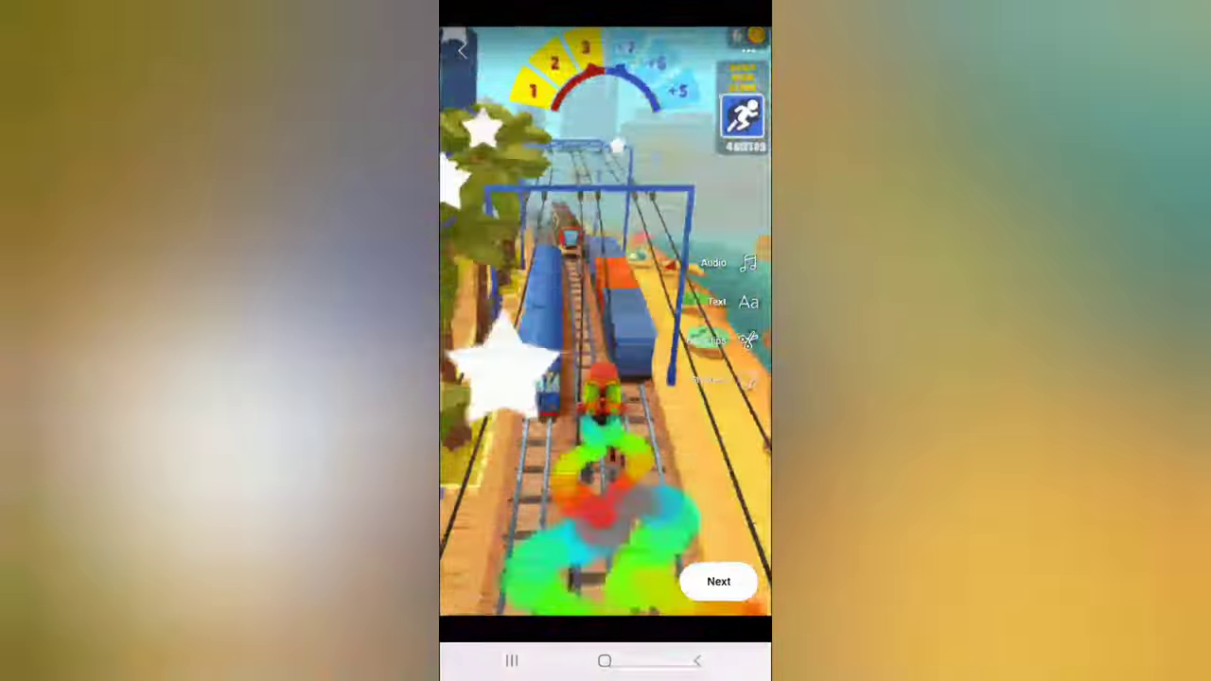
Go to the reel's posting details and choose the 'Friends except…' audience option
click(720, 581)
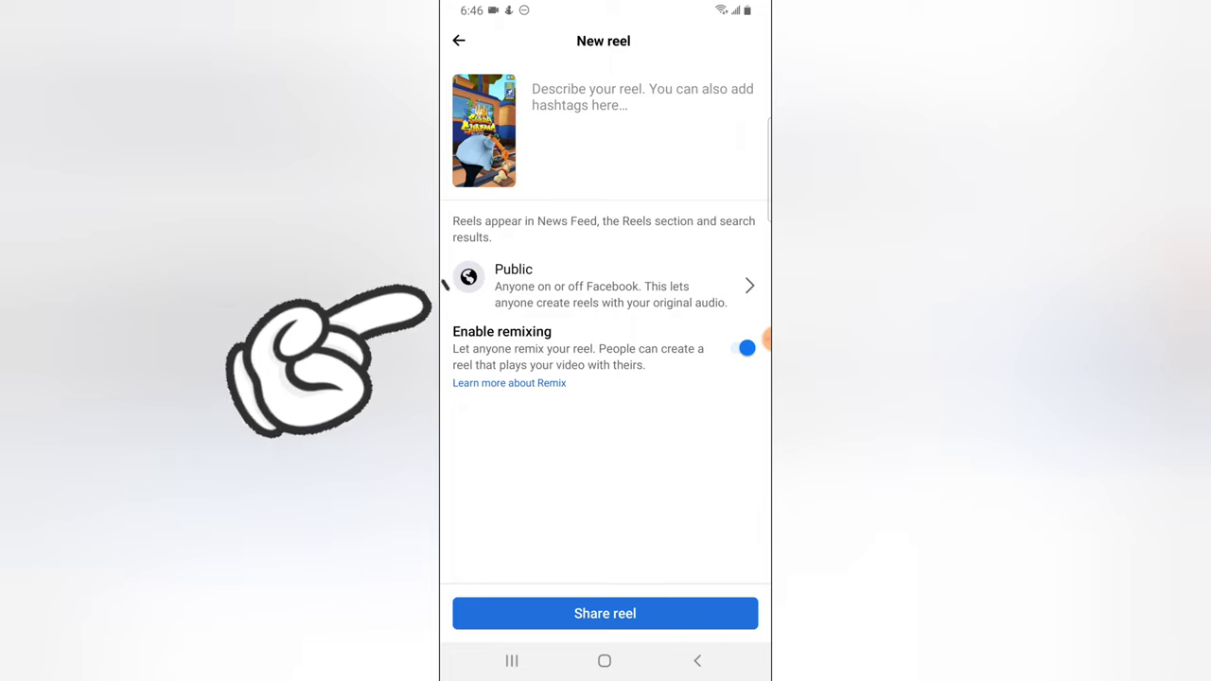
mouse_move(454, 294)
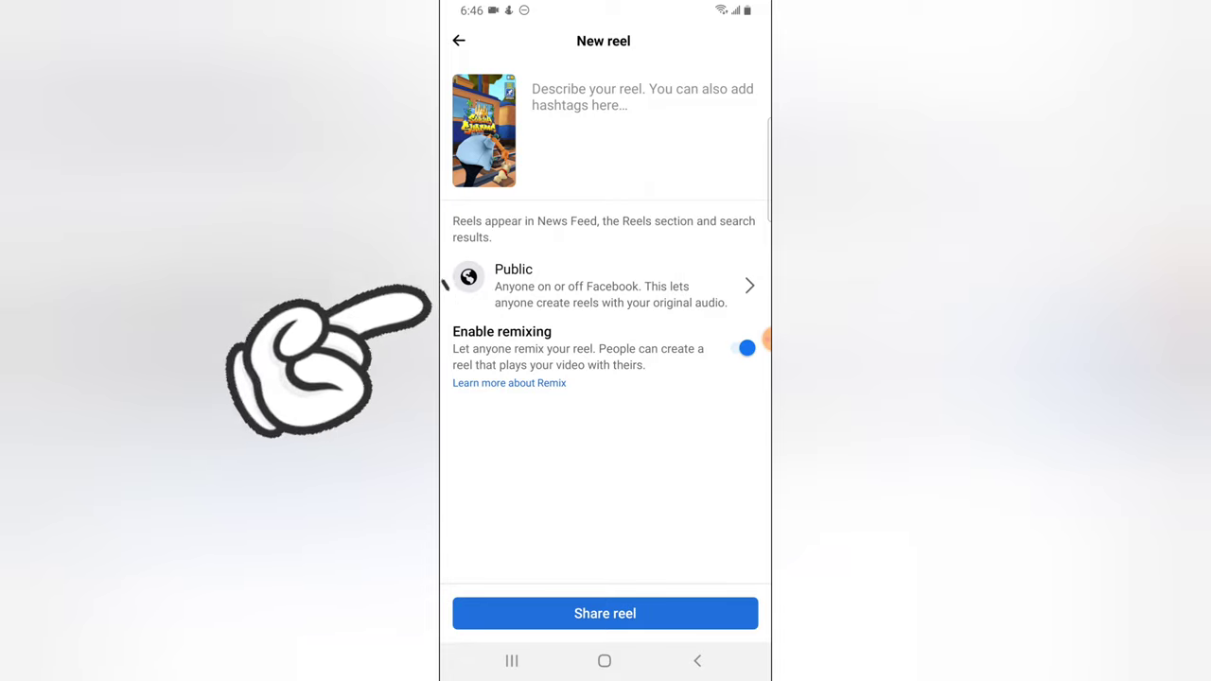
click(603, 284)
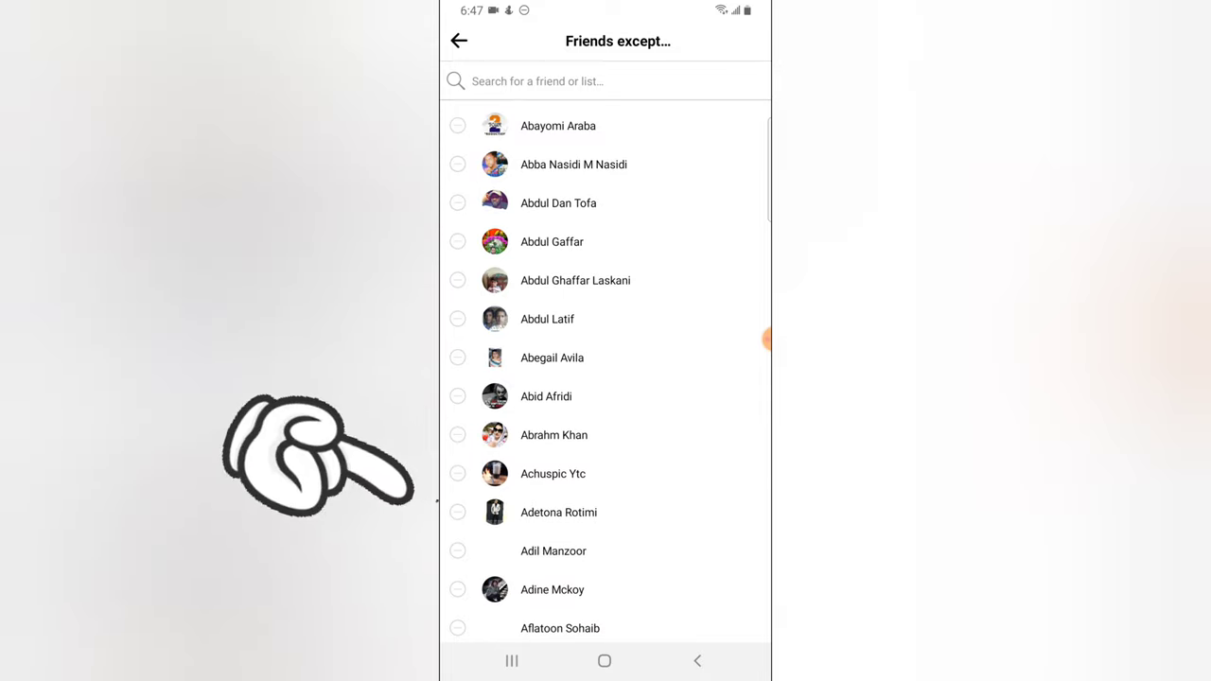
click(458, 511)
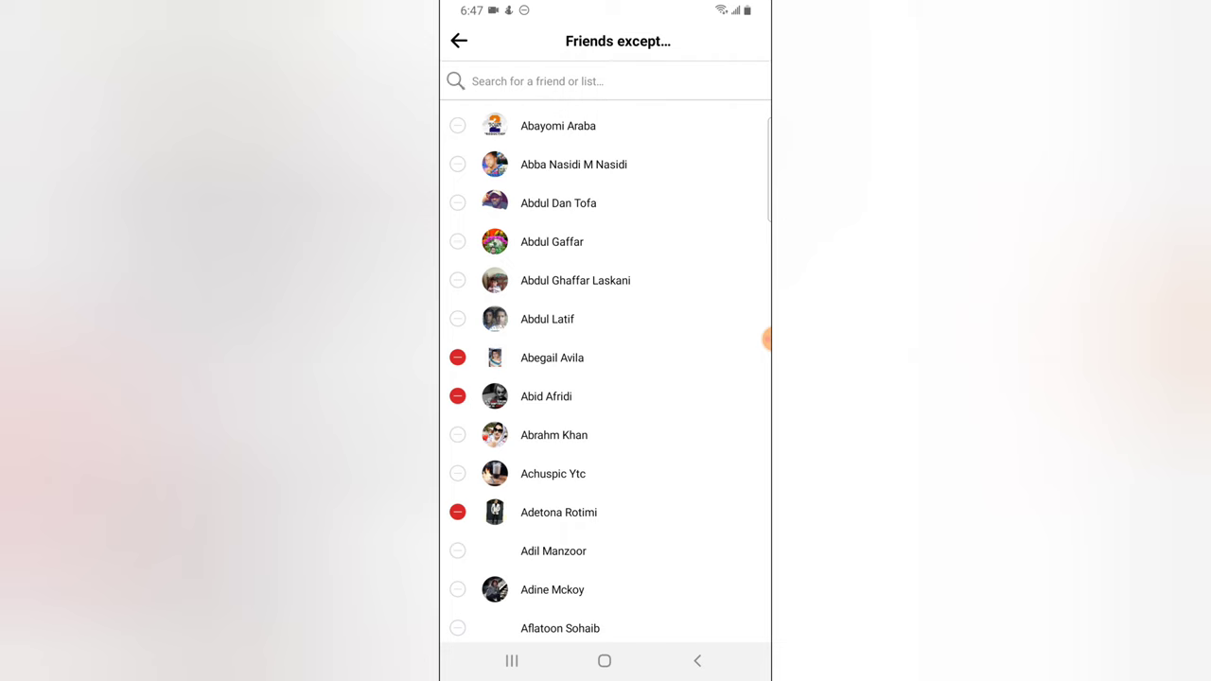
click(606, 80)
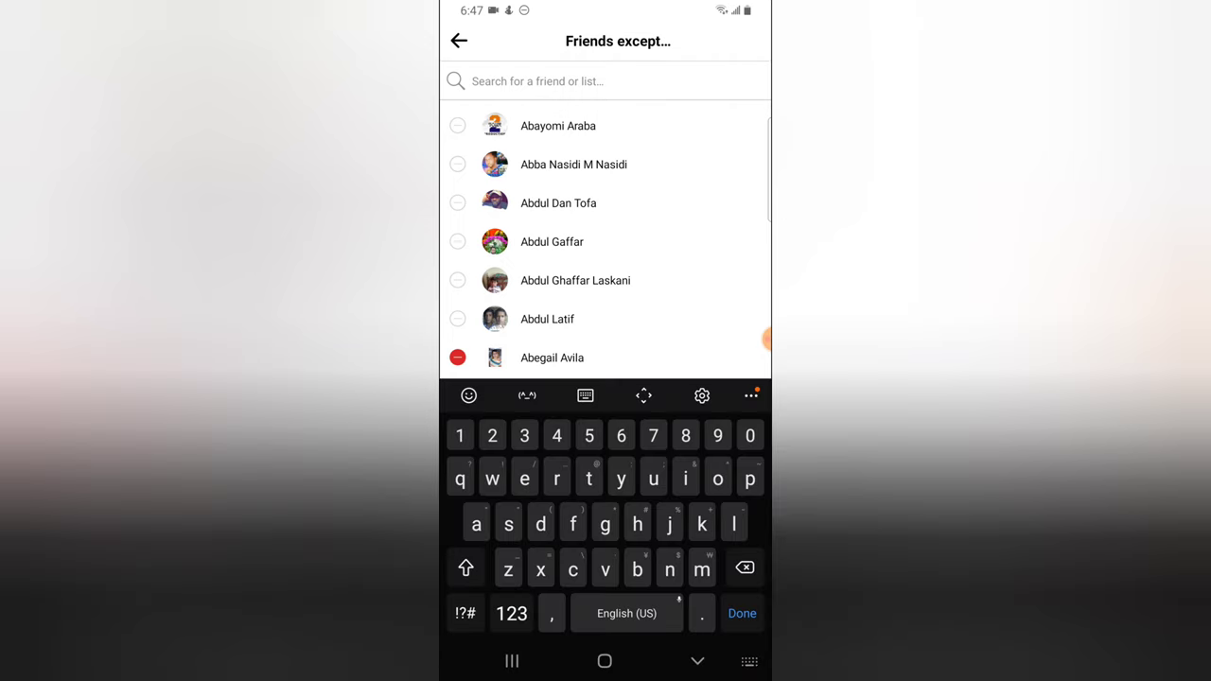
Search 'gi', exclude both Gift Ime entries and save the five-person exclusion list
text(gi)
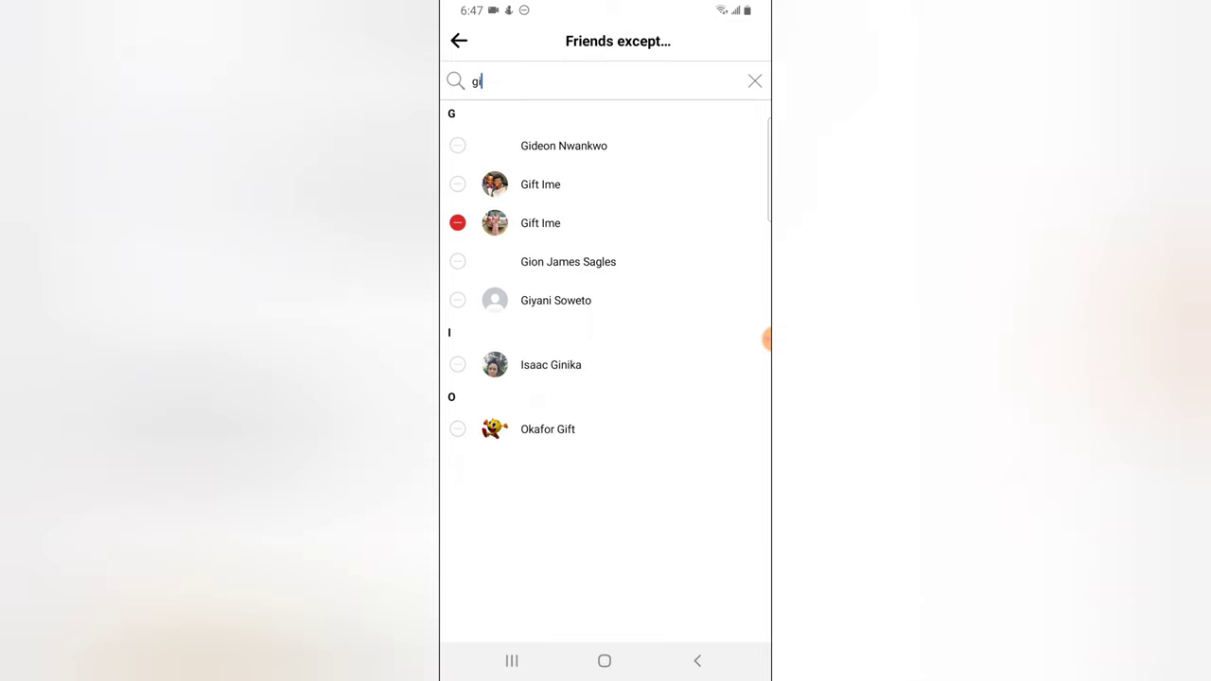
click(459, 184)
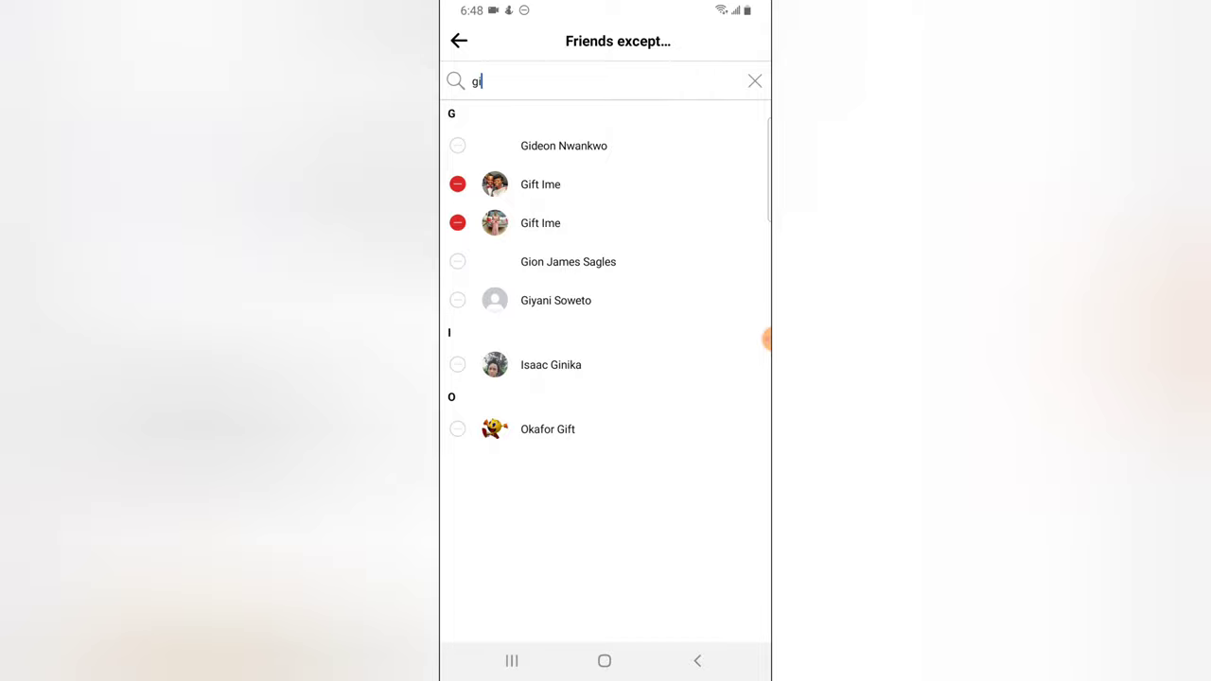
click(755, 79)
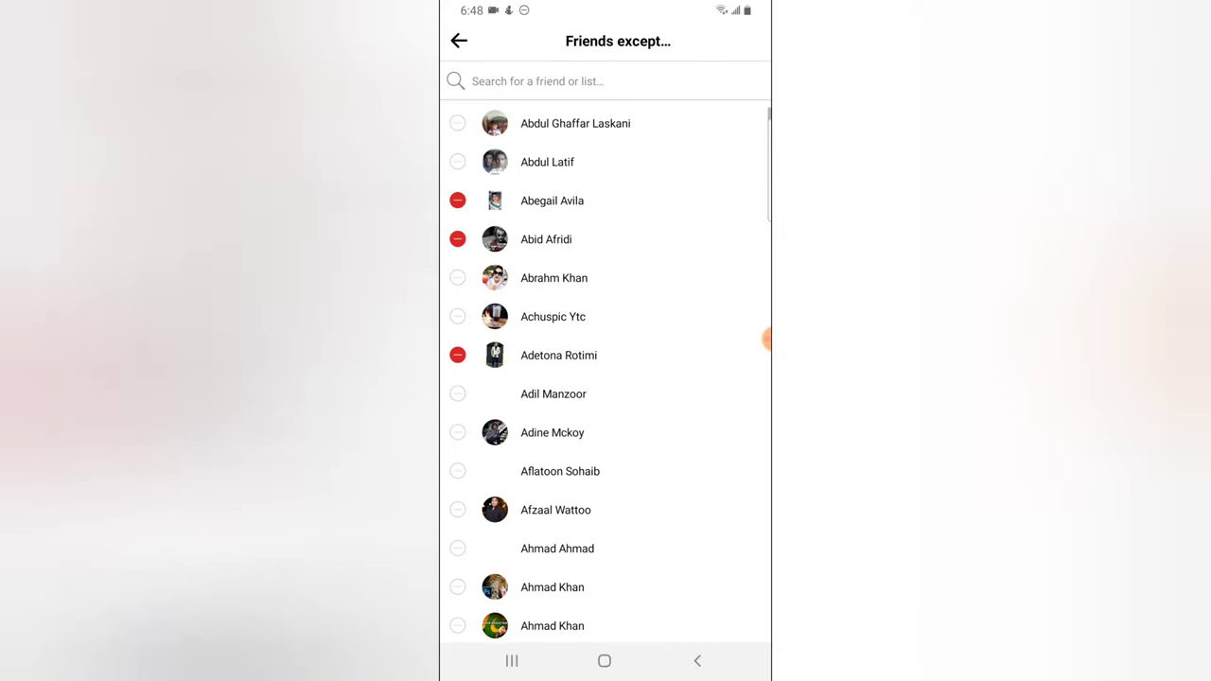
click(458, 41)
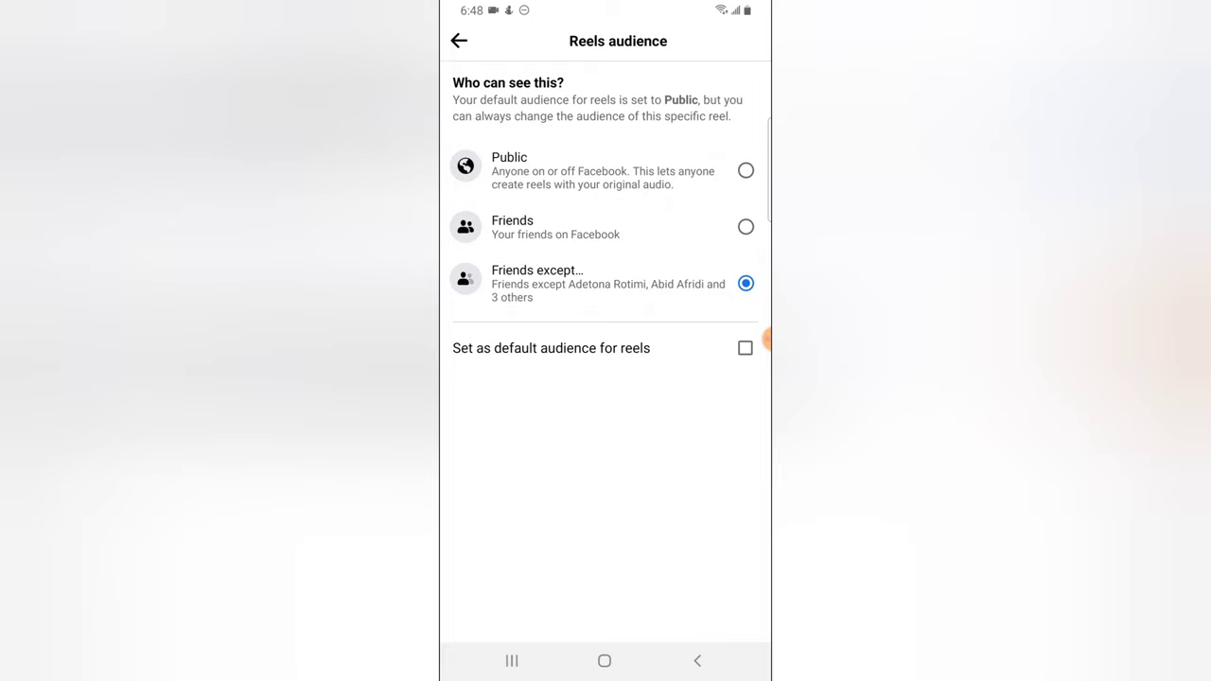
Leave 'Set as default audience for reels' unticked and return to the new reel details
click(745, 349)
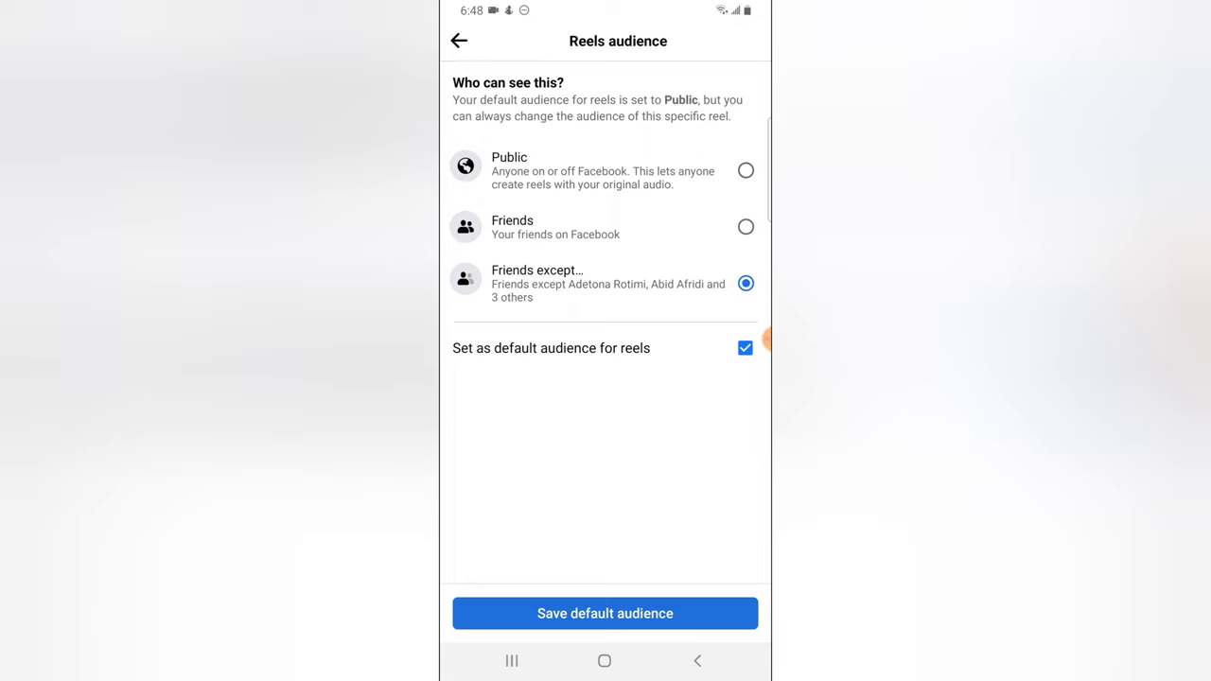
click(746, 348)
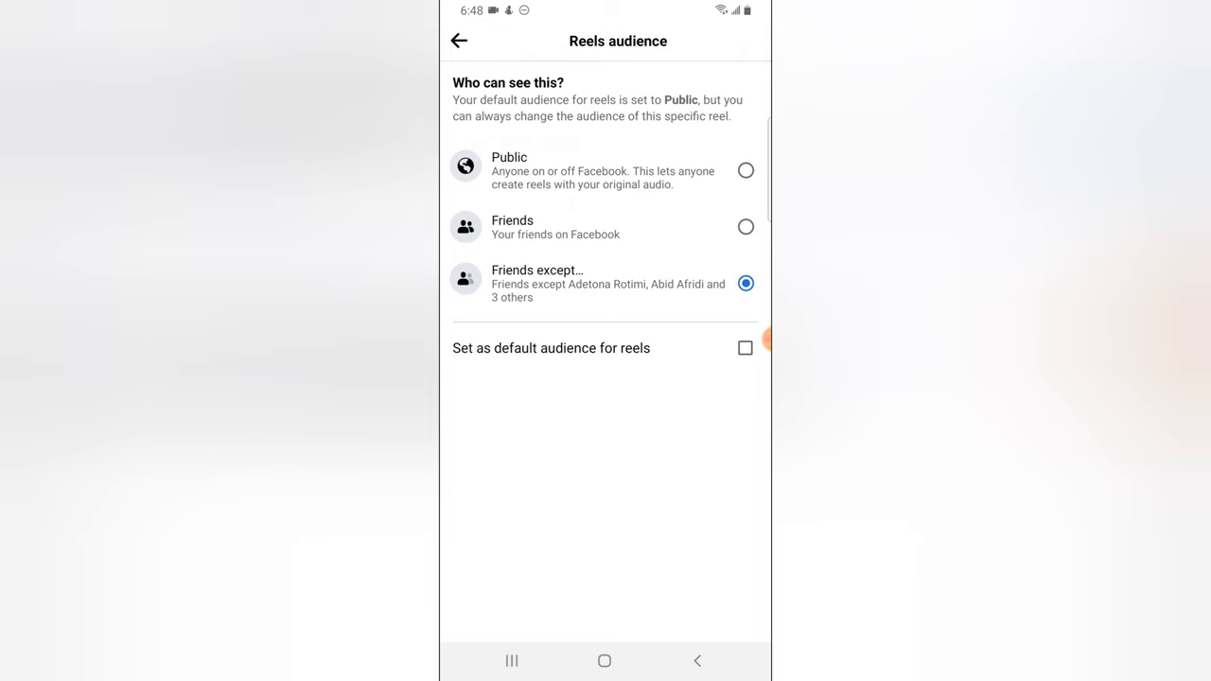
click(458, 42)
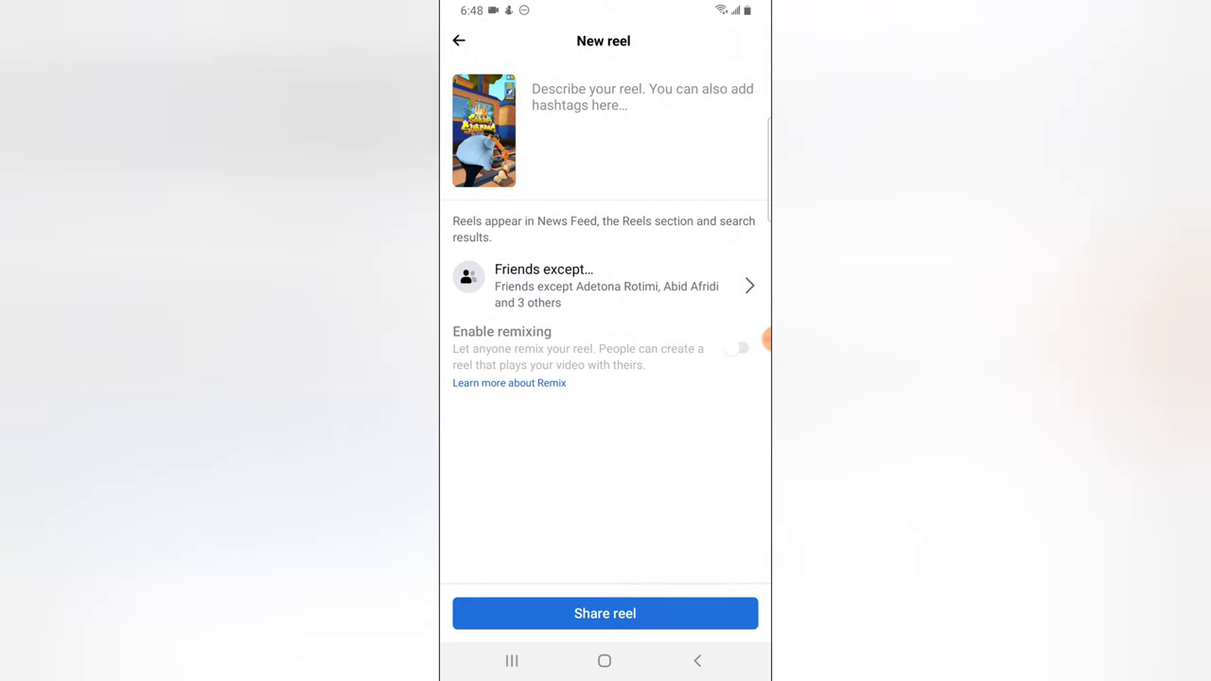
click(641, 97)
text(#su)
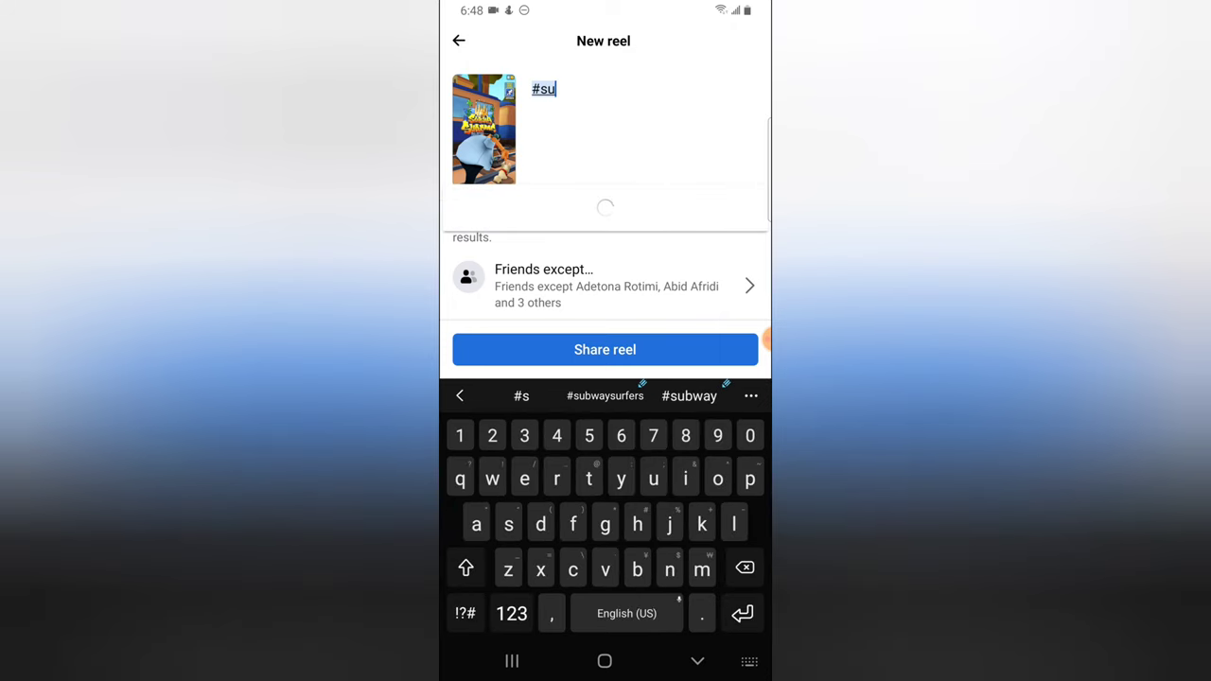
Caption the reel with #subwaysurfers and subway hashtags, then share it
click(606, 395)
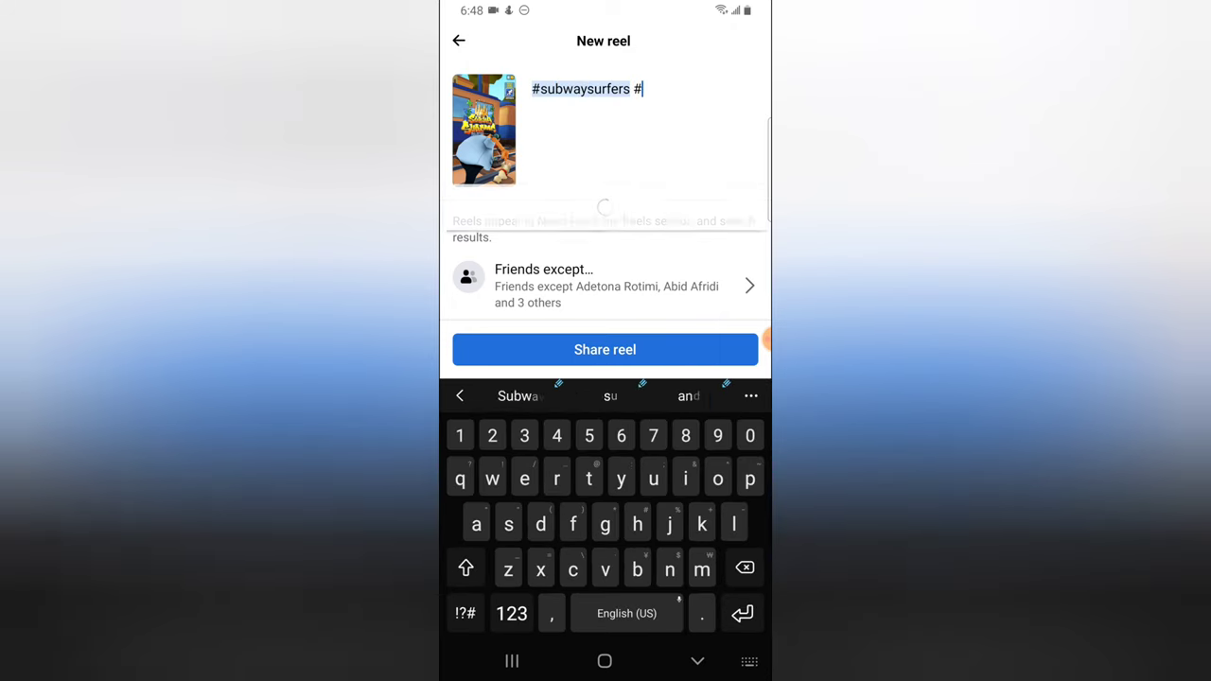
text(sunwaysurf)
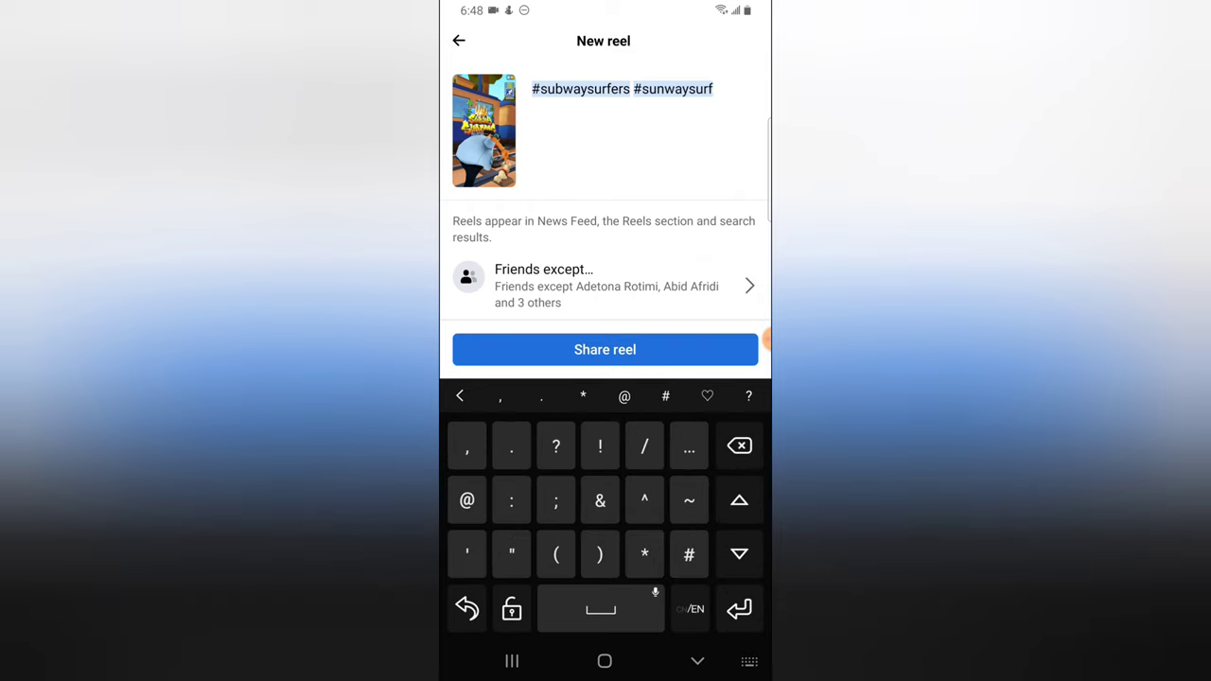
click(689, 554)
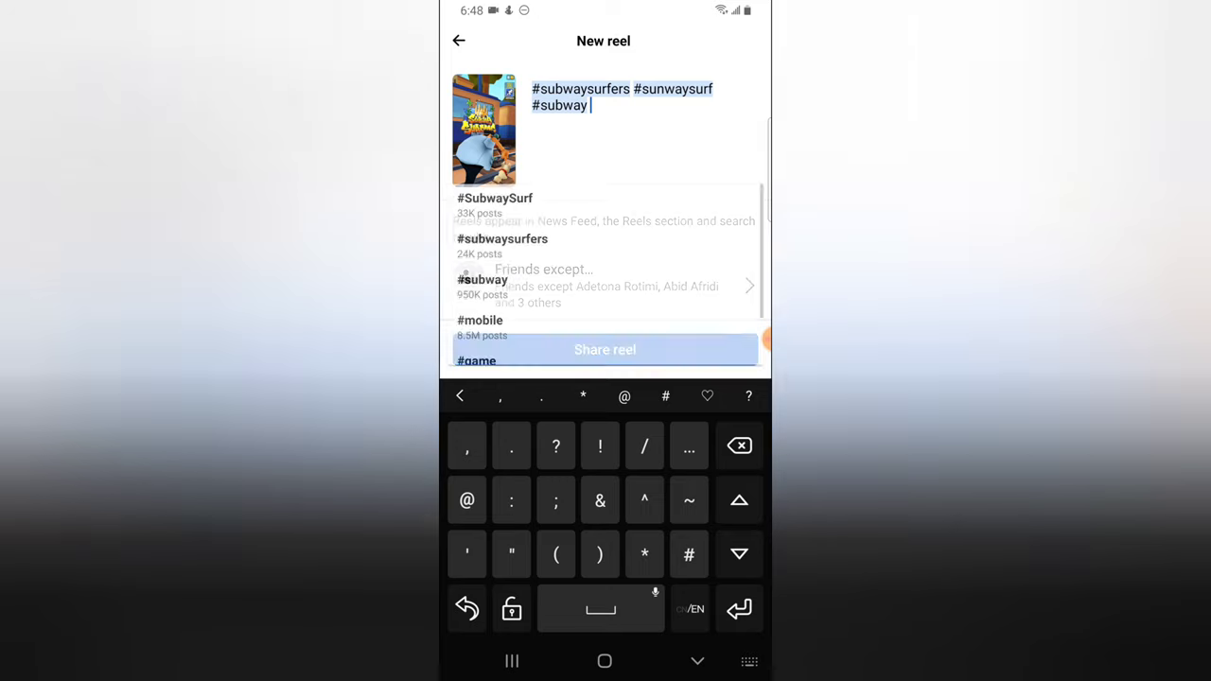
click(606, 348)
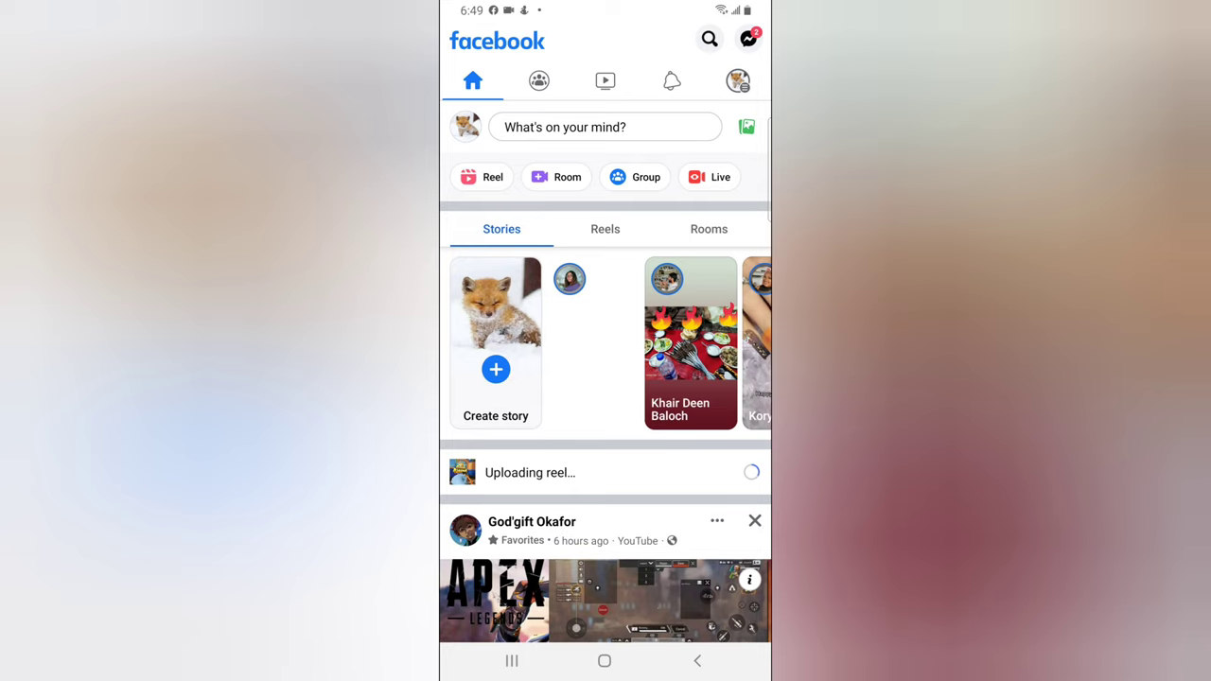
Navigate through the Menu to the account's own reels page for Trust Stanly
click(605, 229)
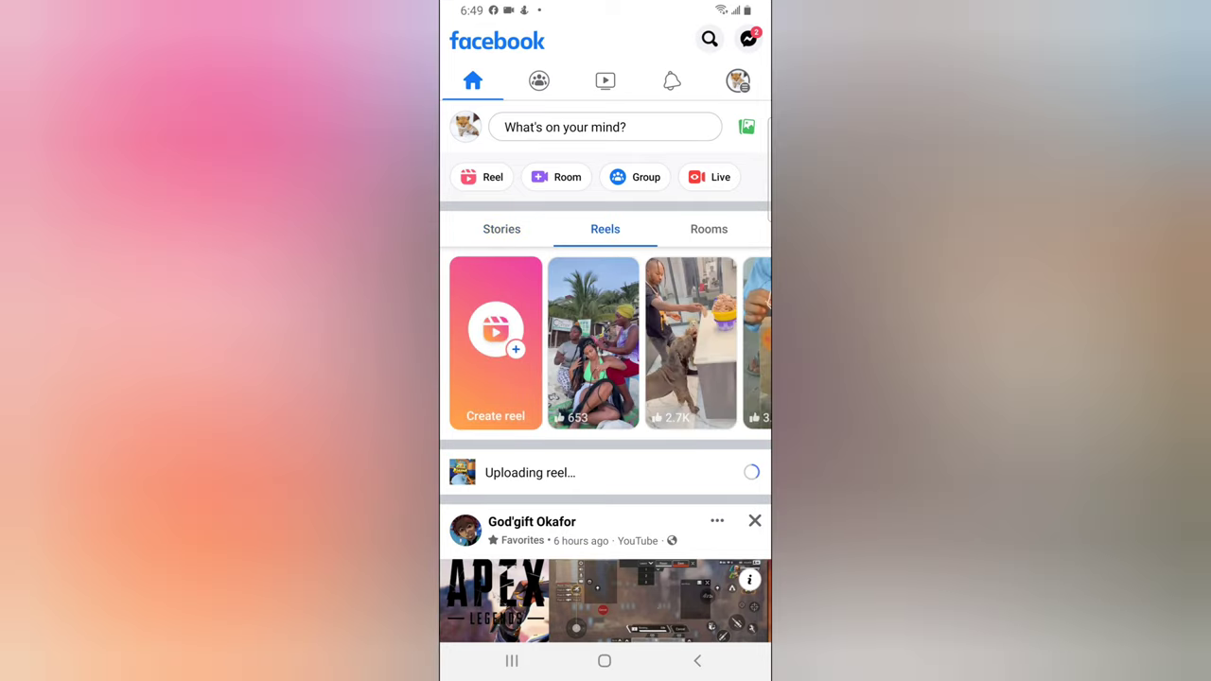
scroll(up, 3)
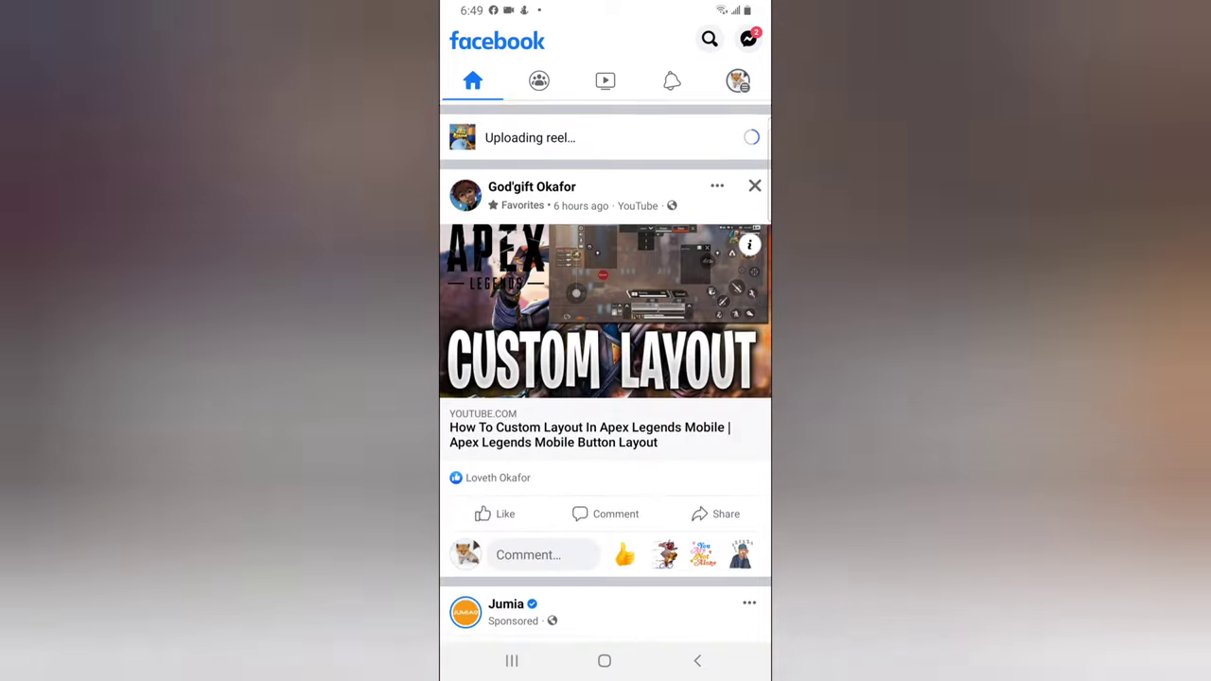
scroll(down, 3)
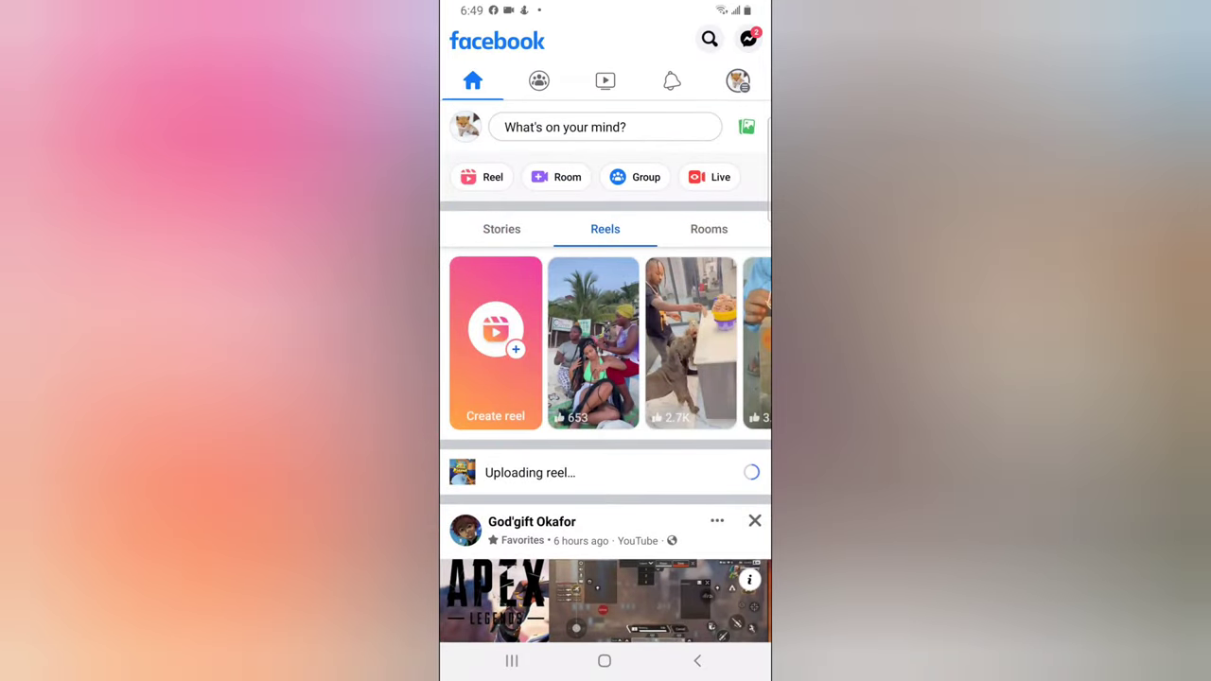
scroll(down, 3)
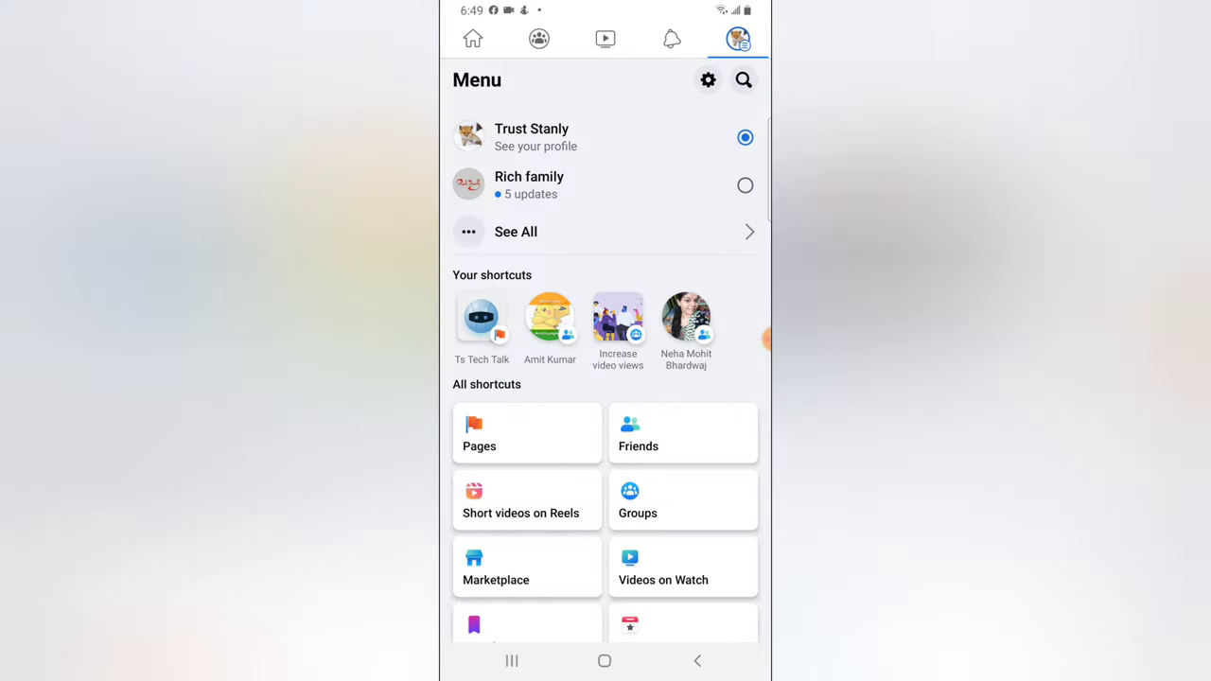
scroll(up, 3)
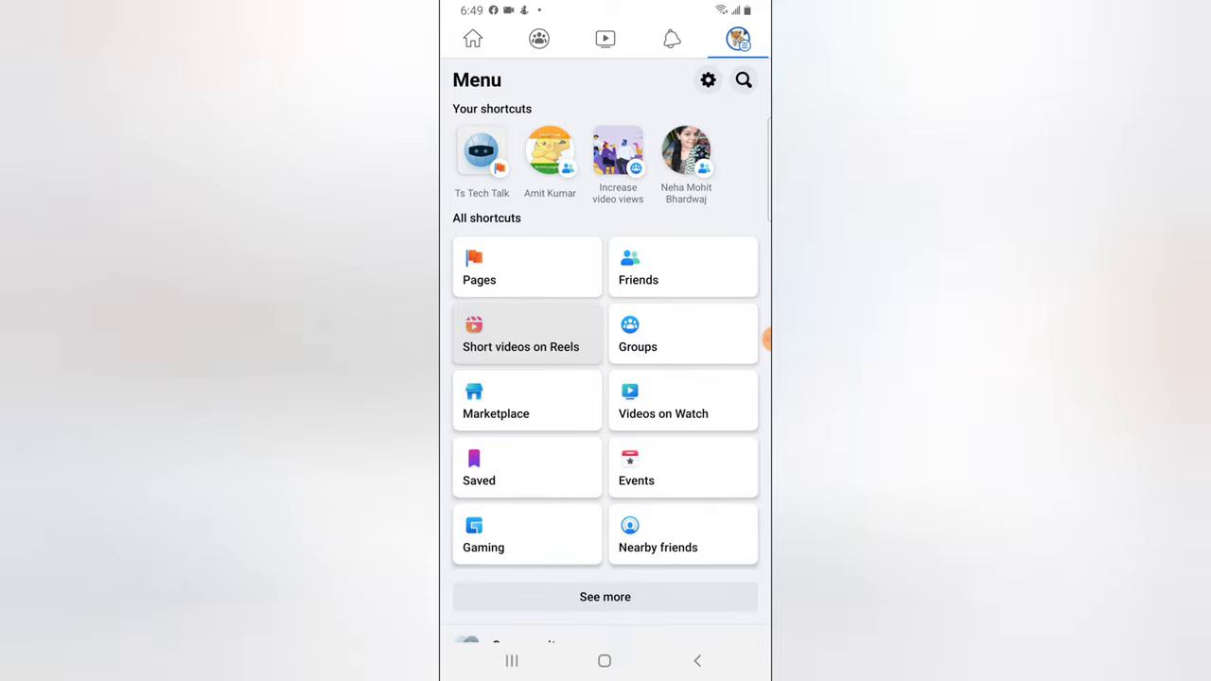
click(521, 337)
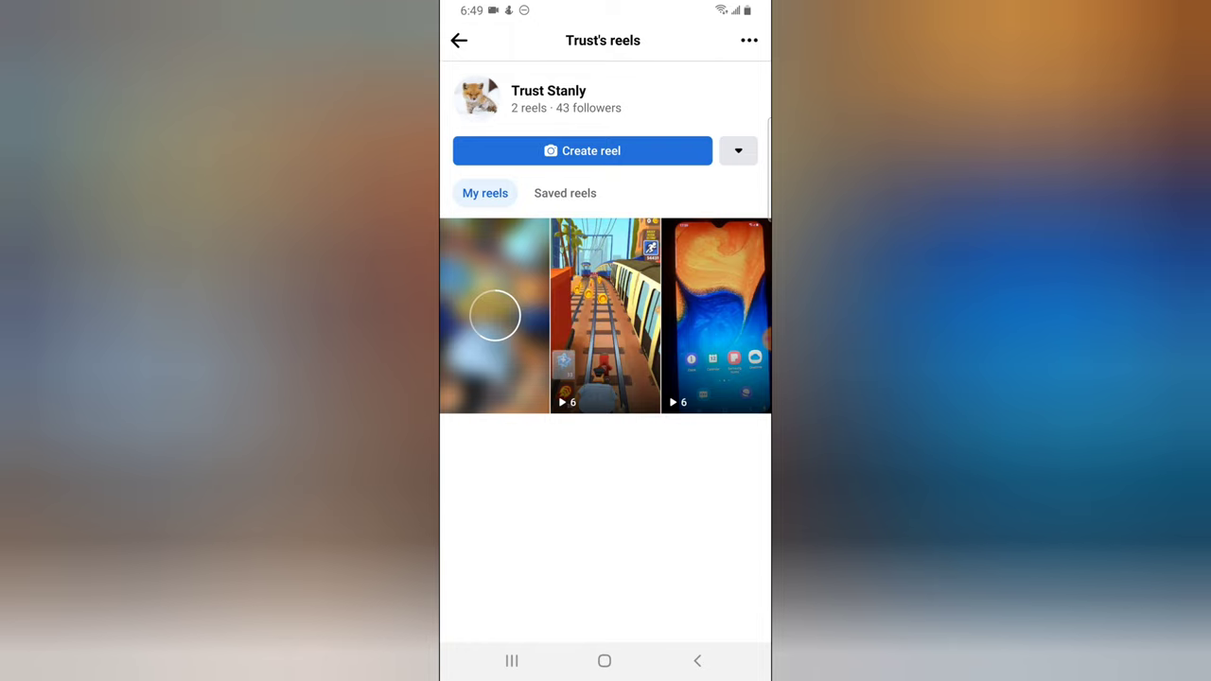
Open the existing subway reel and start editing its privacy to 'Friends except'
click(605, 314)
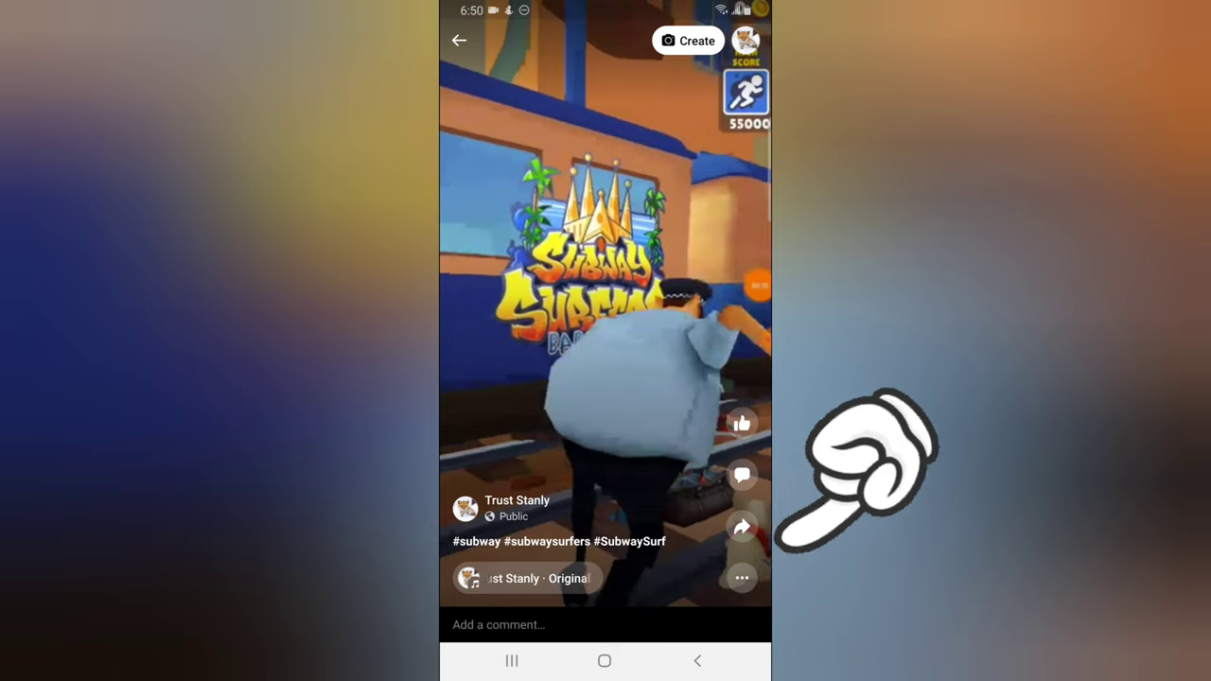
click(742, 579)
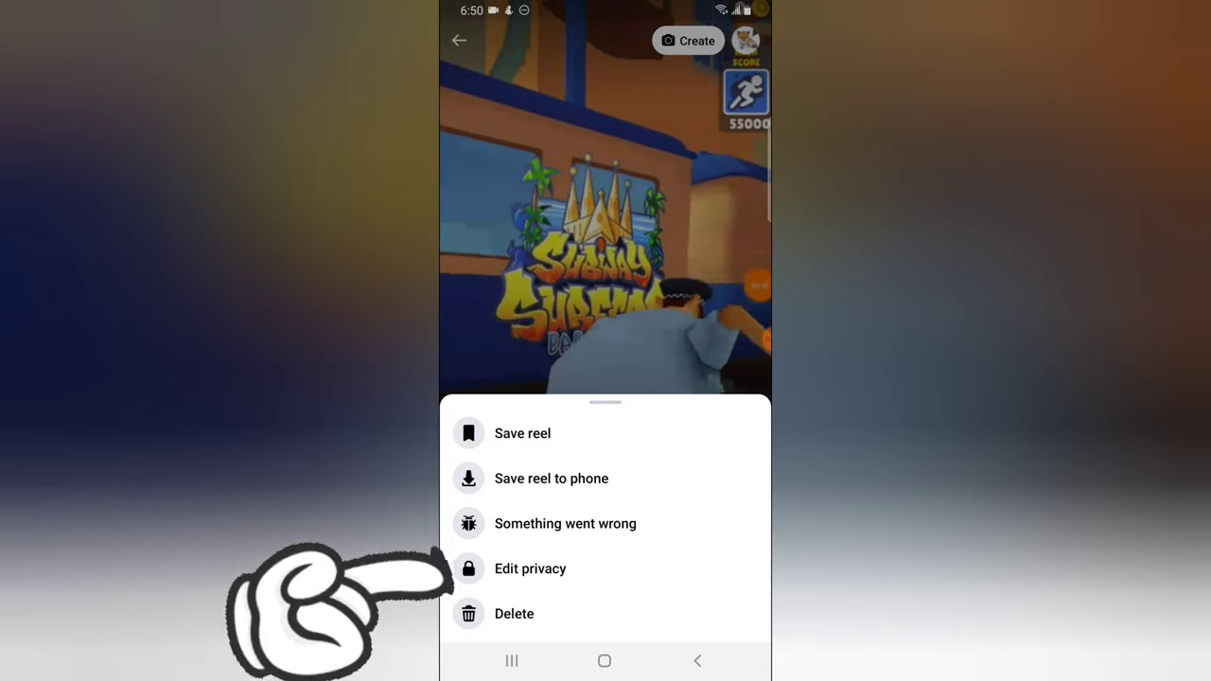
click(530, 567)
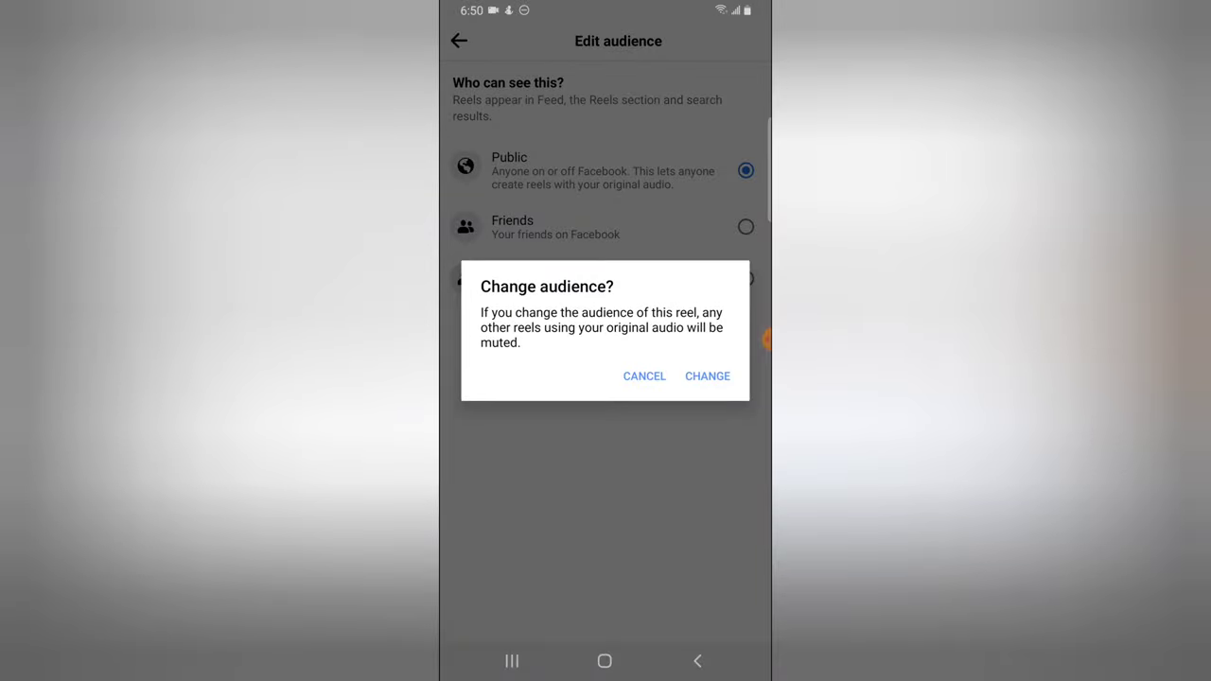
Confirm the audience change, exclude three friends and return to the reel
click(708, 375)
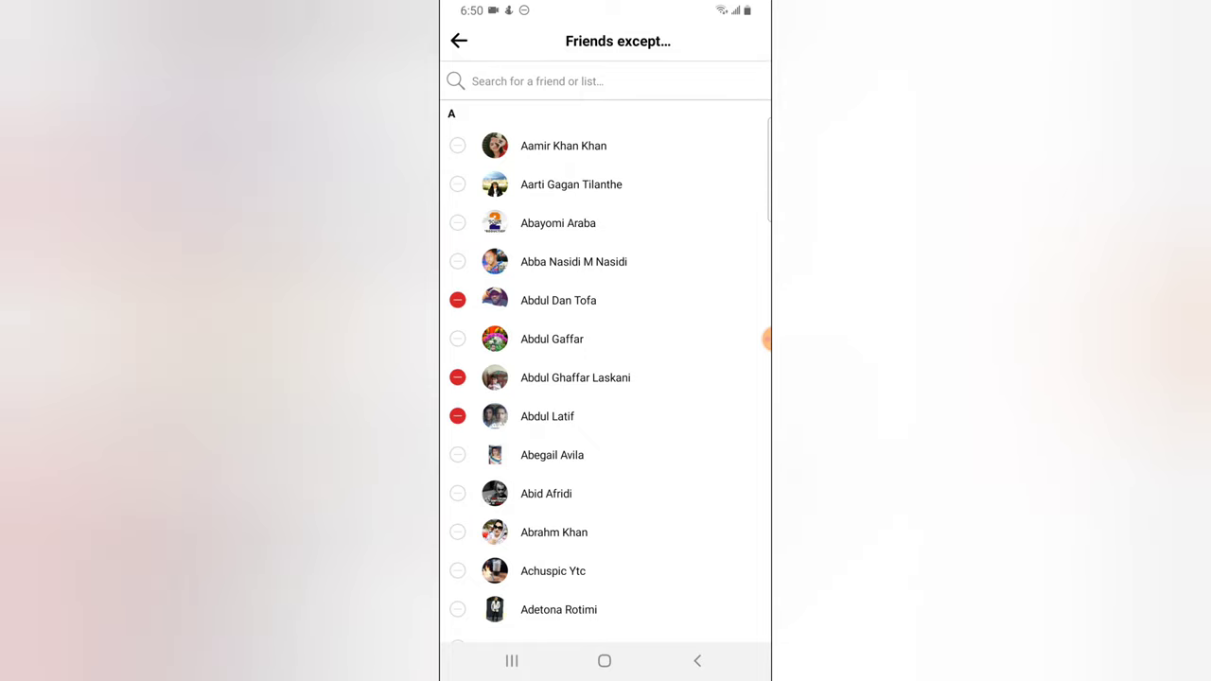
click(458, 42)
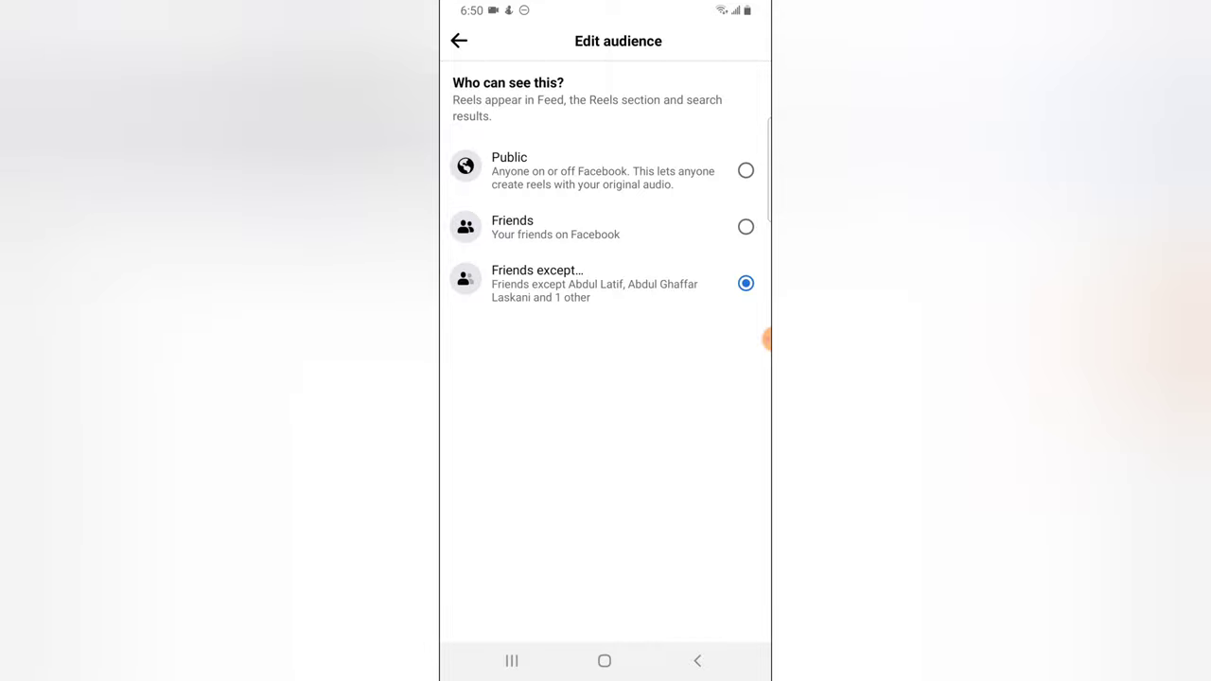
click(458, 41)
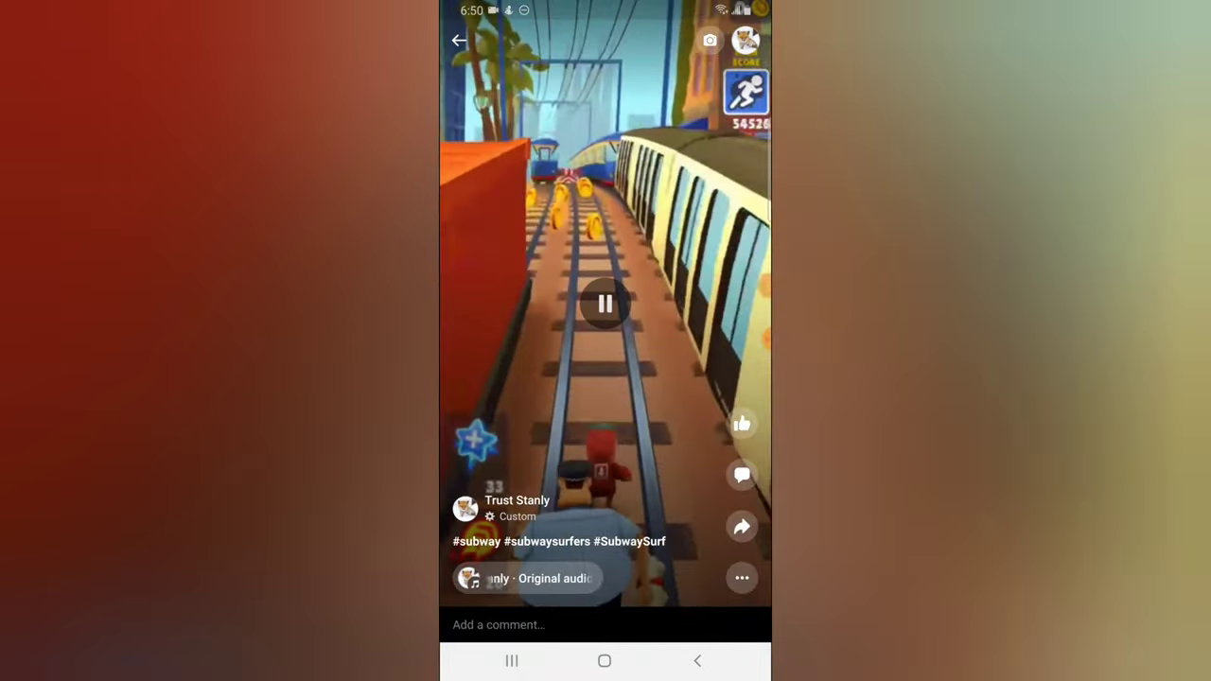
Recheck the reel's audience and go back to the own reels list showing three reels
click(606, 303)
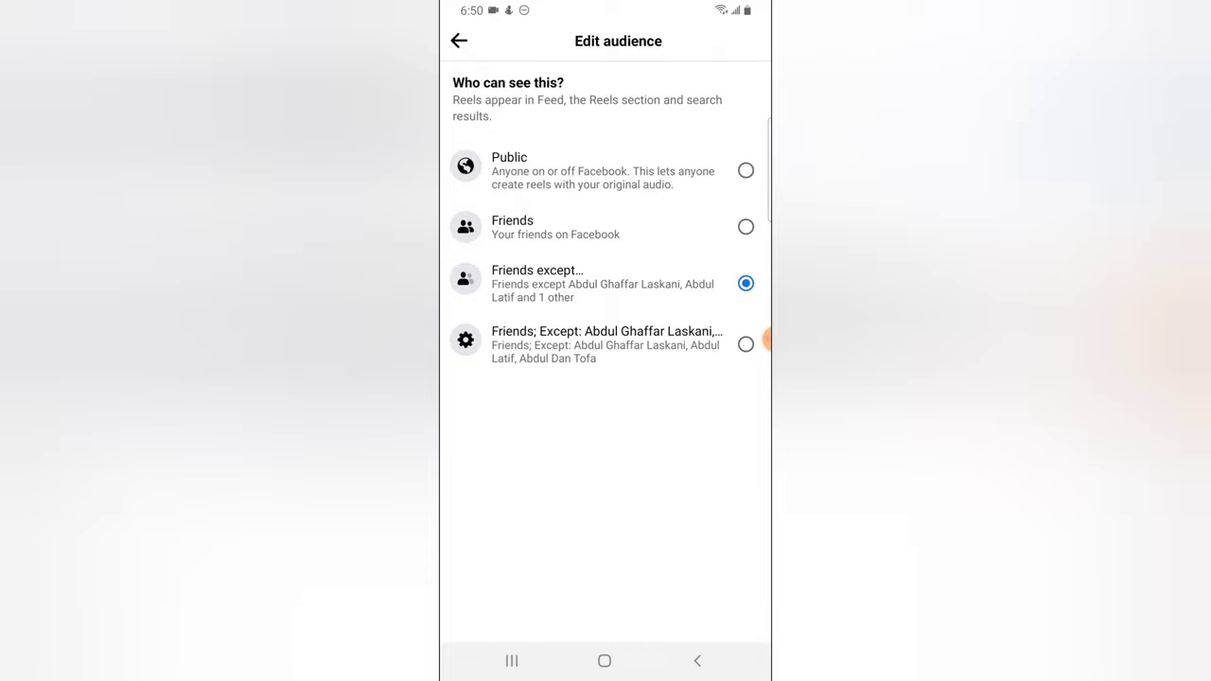
click(458, 41)
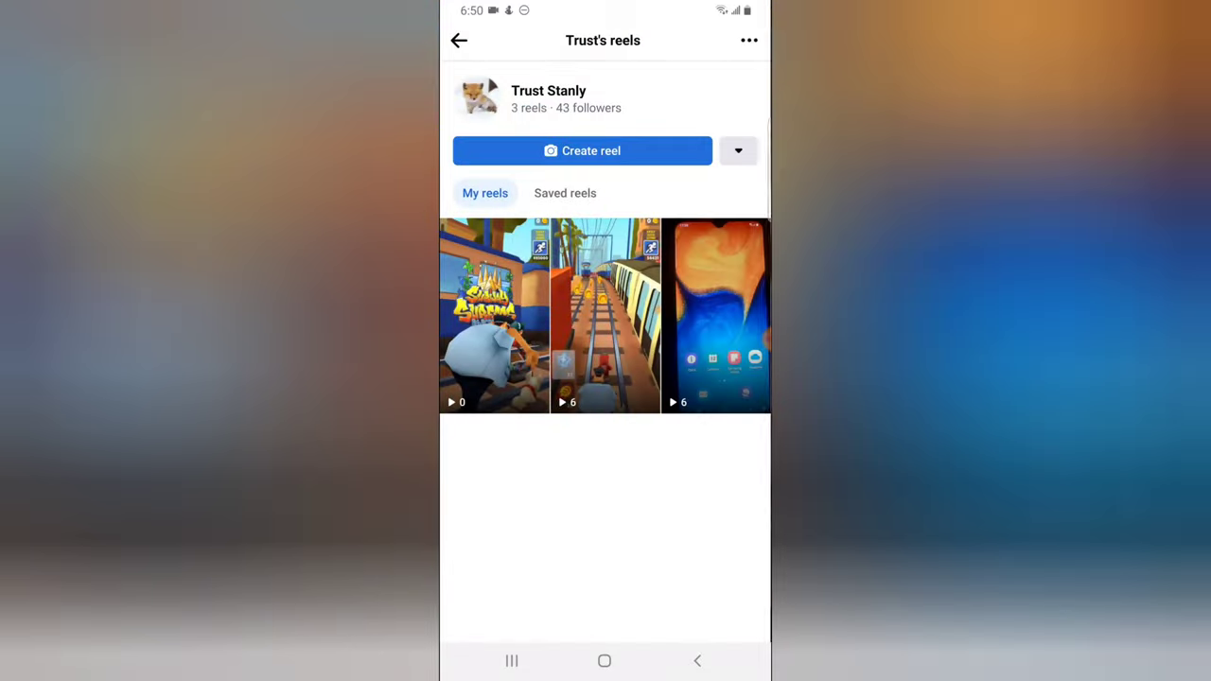